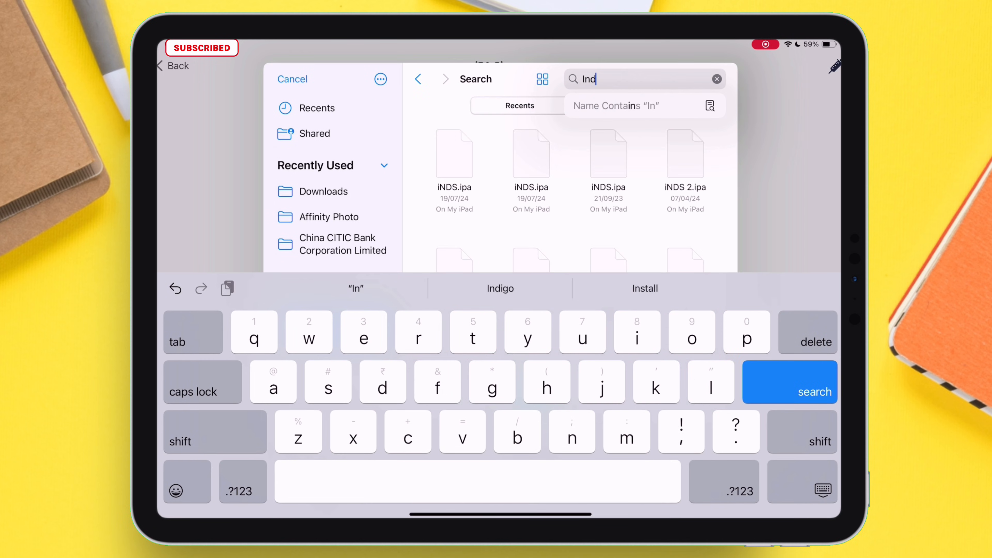
Import iNDS.ipa, confirm its installation onto the iPad, and return to Sierra.
{"action": "left_click", "coordinate": [292, 79]}
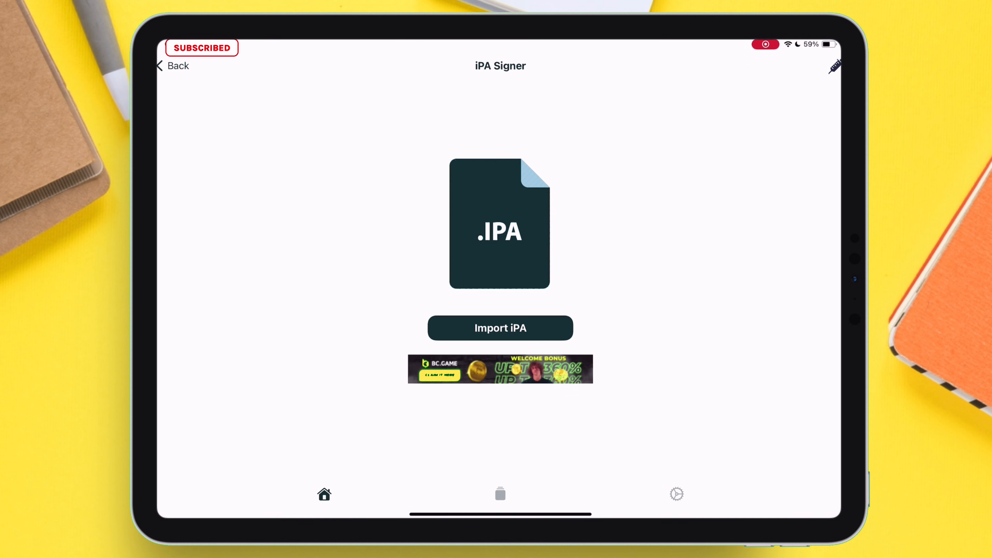
{"action": "left_click", "coordinate": [499, 328]}
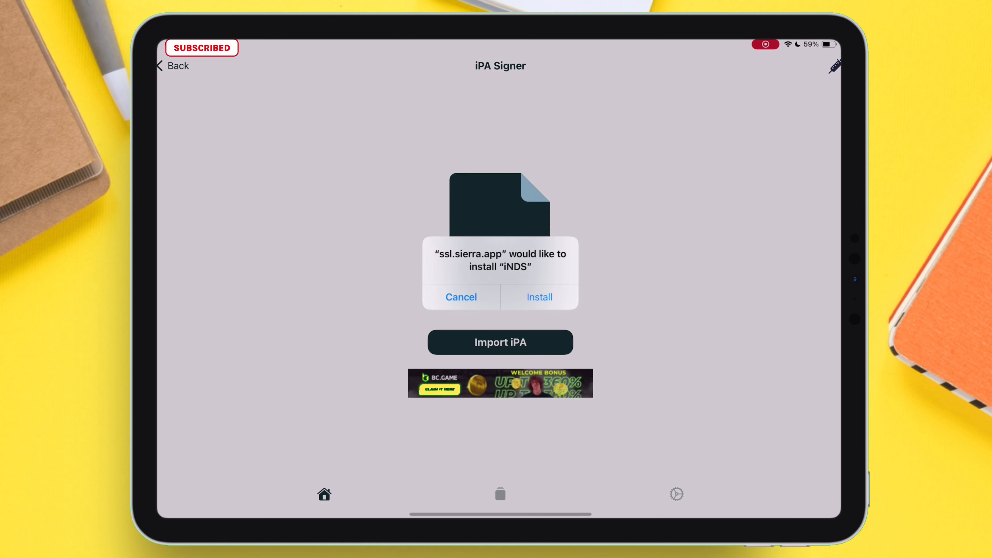
{"action": "left_click", "coordinate": [539, 296]}
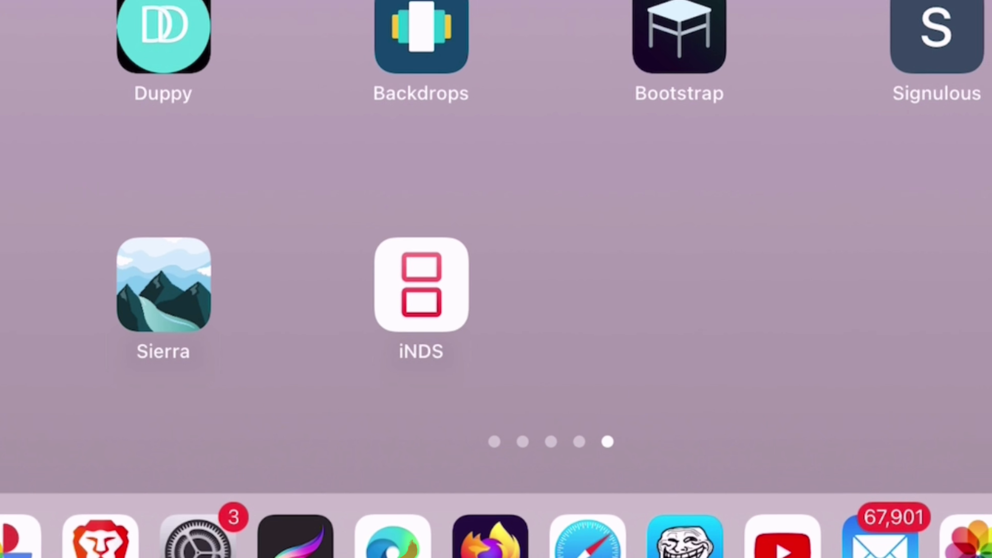
{"action": "left_click", "coordinate": [420, 283]}
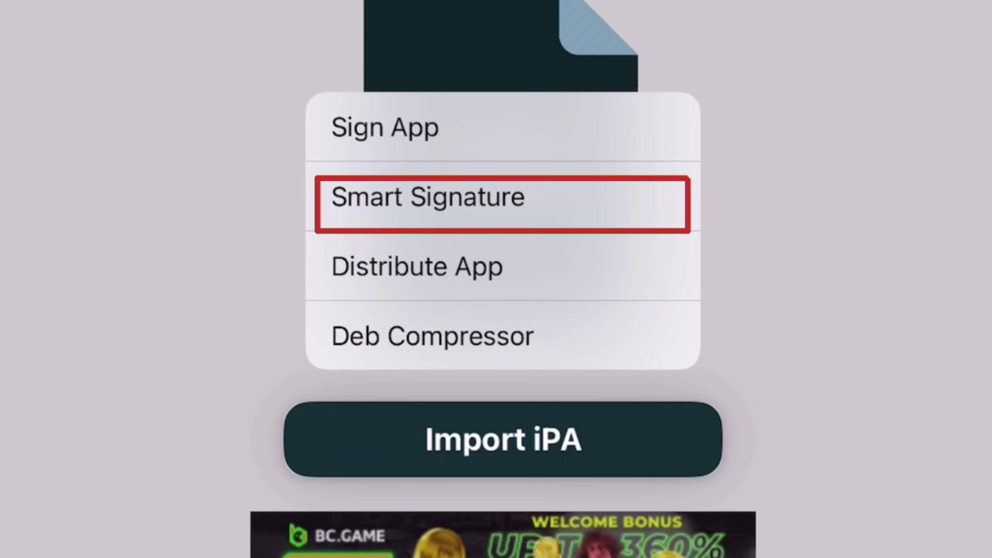
Start a Smart Signature on the Scarlet IPA with the app name Techjunkieaman.
{"action": "left_click", "coordinate": [501, 439]}
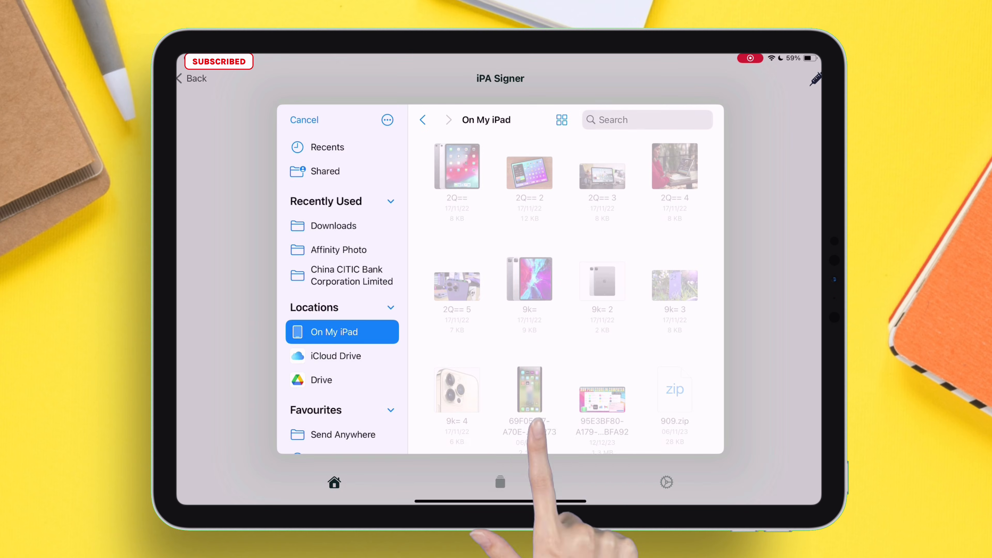
{"action": "type", "text": "Scarlet"}
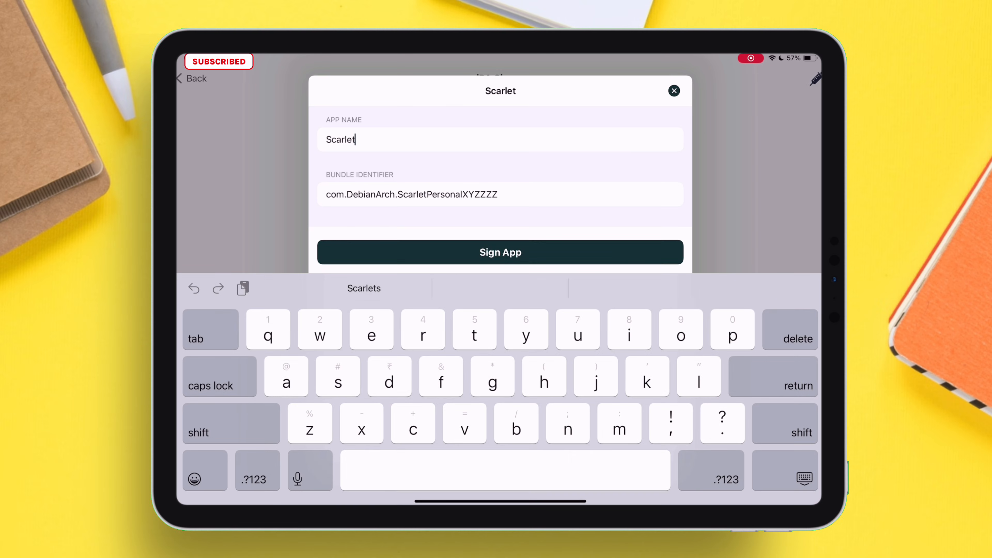
{"action": "type", "text": "Techjun"}
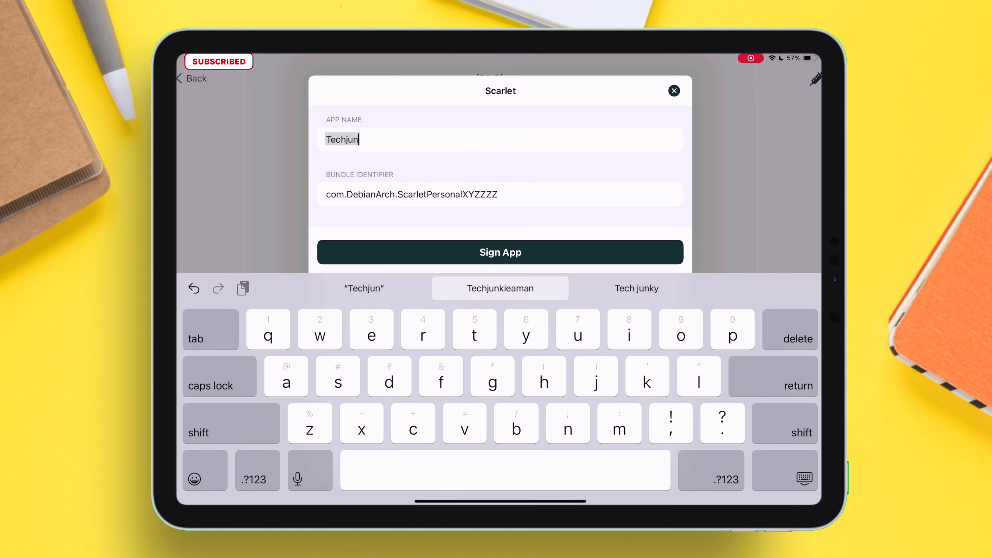
{"action": "left_click", "coordinate": [500, 288]}
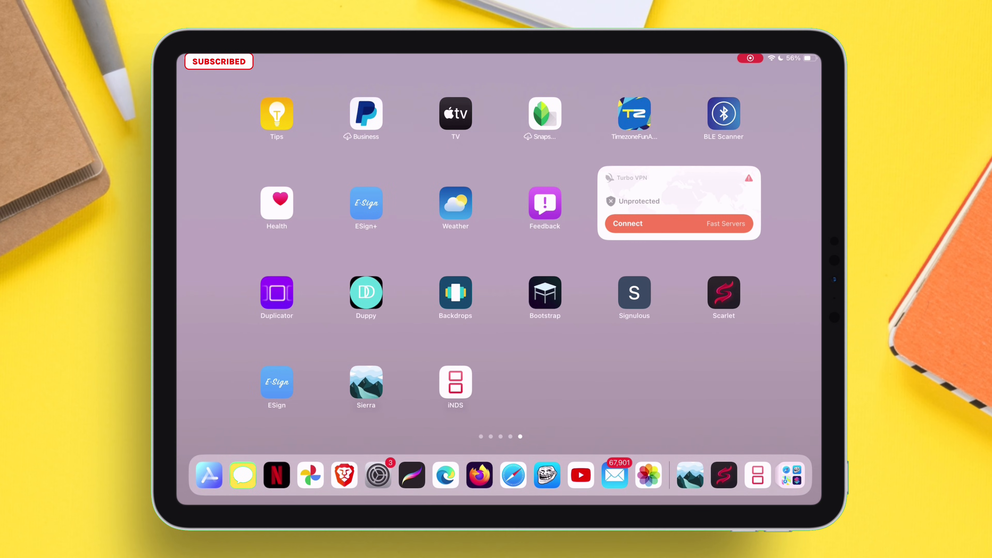
Extend the bundle identifier to com.DebianArch.ScarletPersonalXYZZZZgfcgcrc.
{"action": "left_click", "coordinate": [724, 293]}
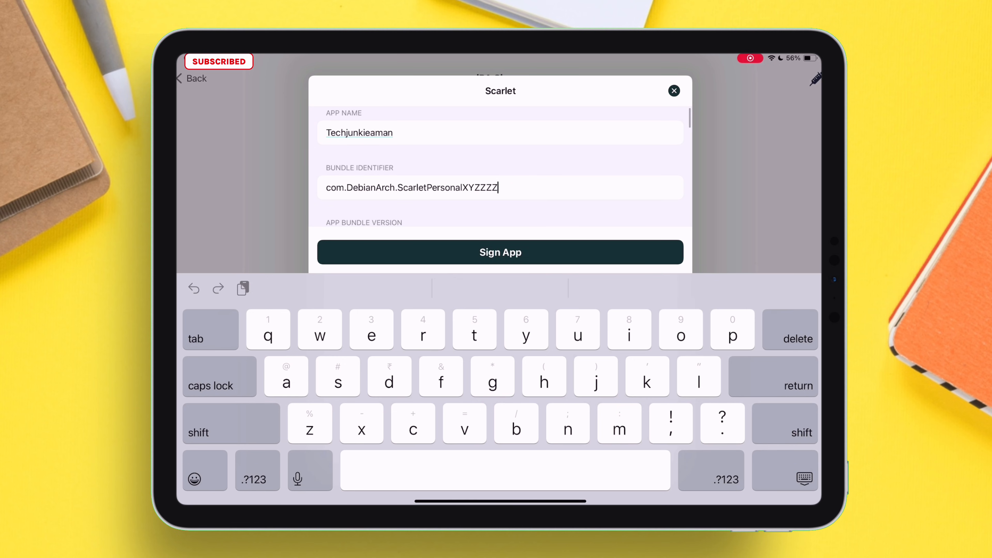
{"action": "type", "text": "gfcgcrc"}
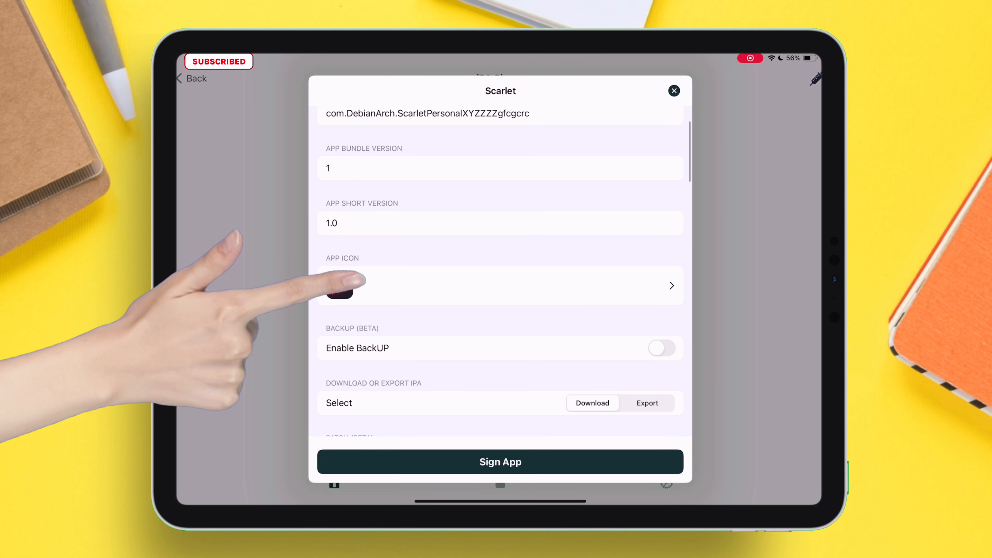
Set the duplicate's icon and review the library options, keeping SwiftSocket and all existing libraries.
{"action": "left_click", "coordinate": [500, 285]}
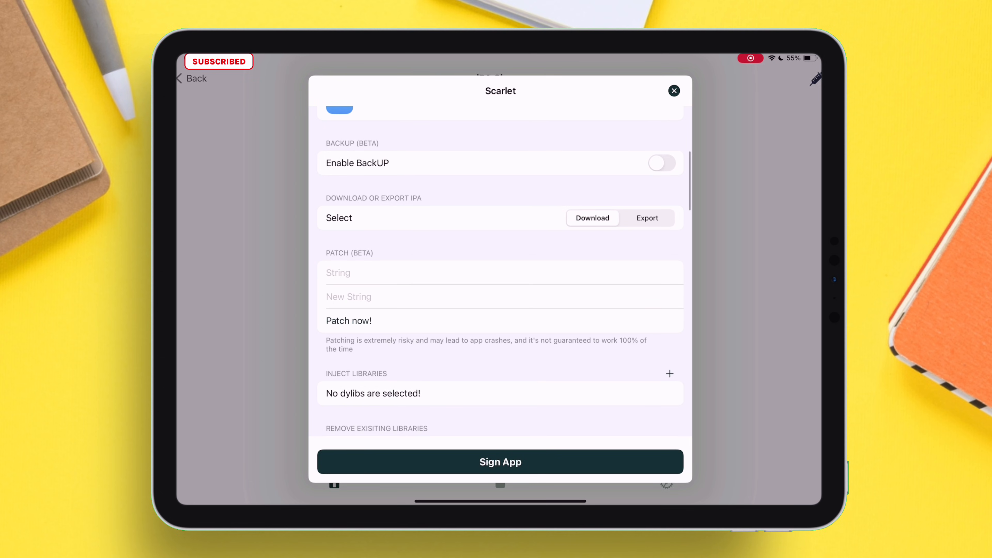
{"action": "left_click", "coordinate": [662, 163]}
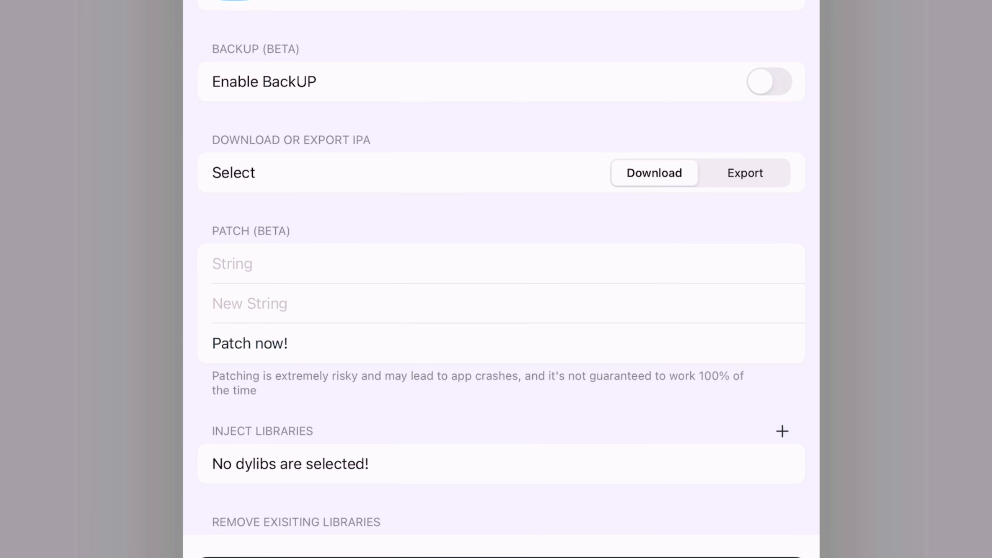
{"action": "left_click", "coordinate": [744, 173]}
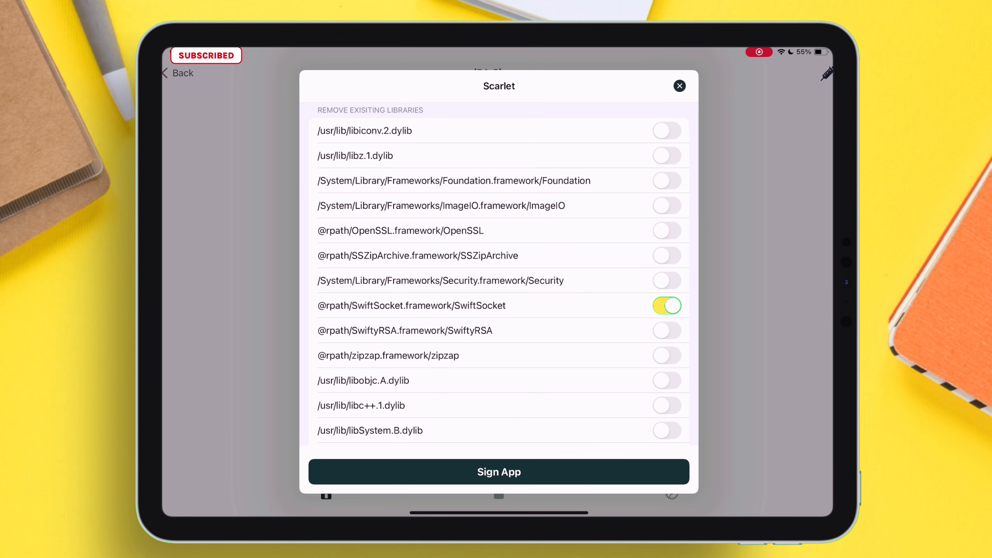
{"action": "left_click", "coordinate": [666, 305]}
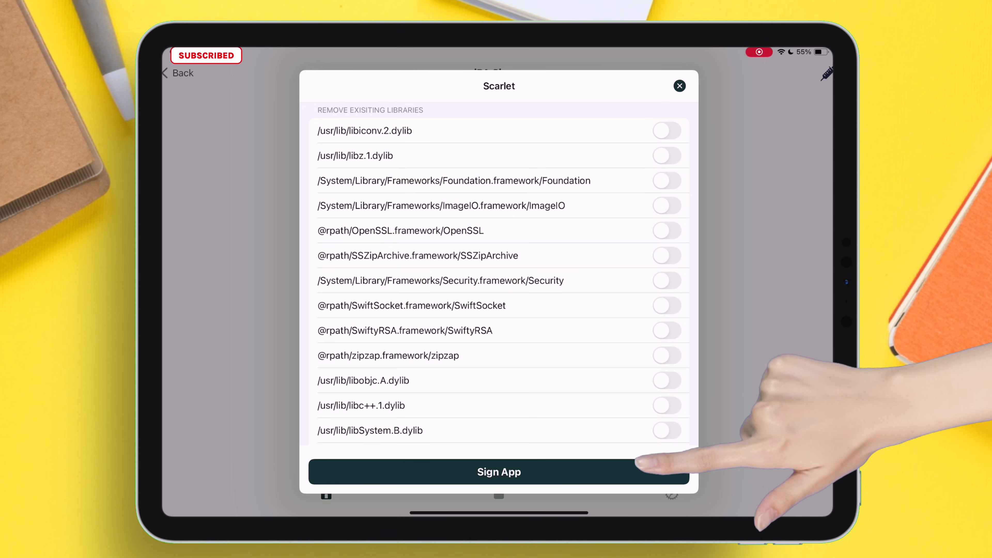
Sign and install the Techjunkieaman Scarlet duplicate, then move to Safari.
{"action": "left_click", "coordinate": [499, 471]}
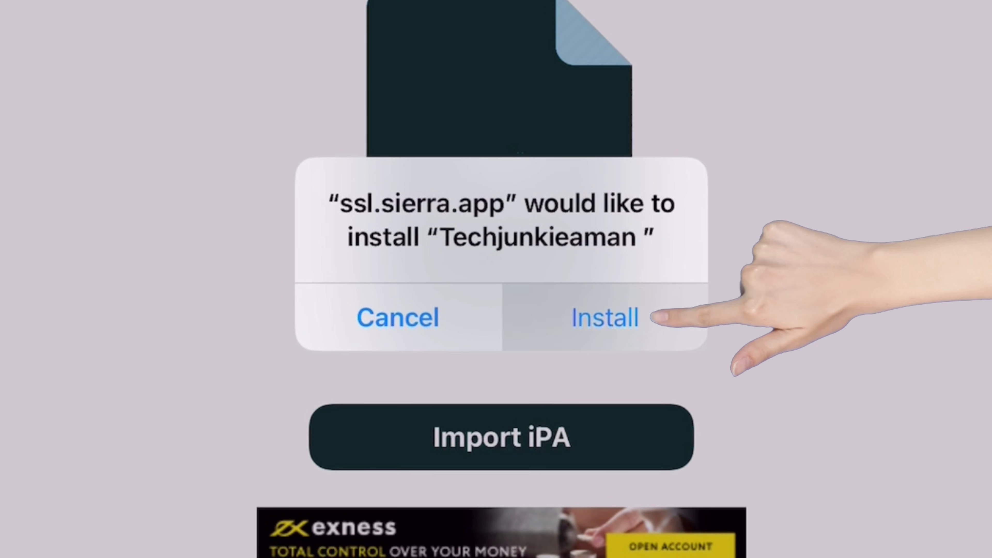
{"action": "left_click", "coordinate": [603, 317]}
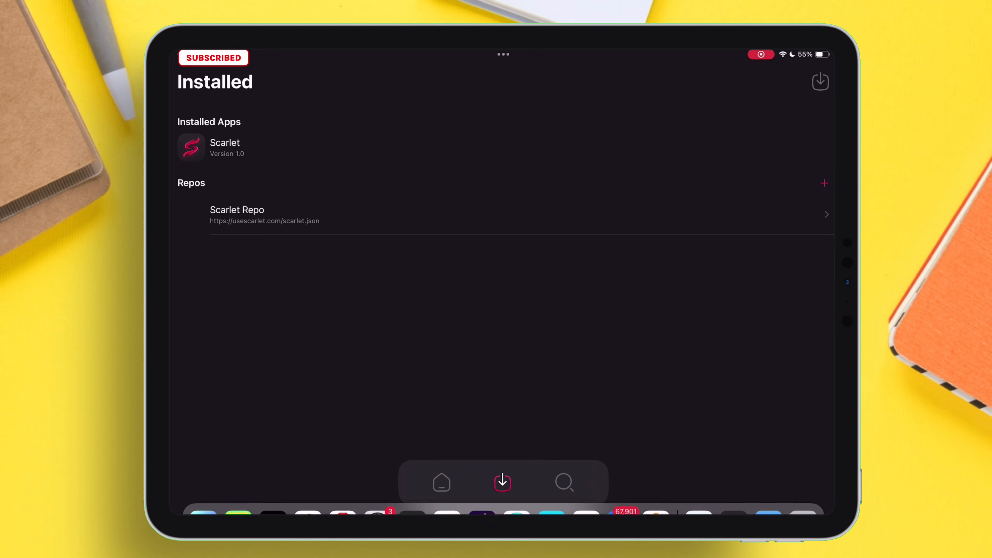
{"action": "left_click", "coordinate": [441, 483]}
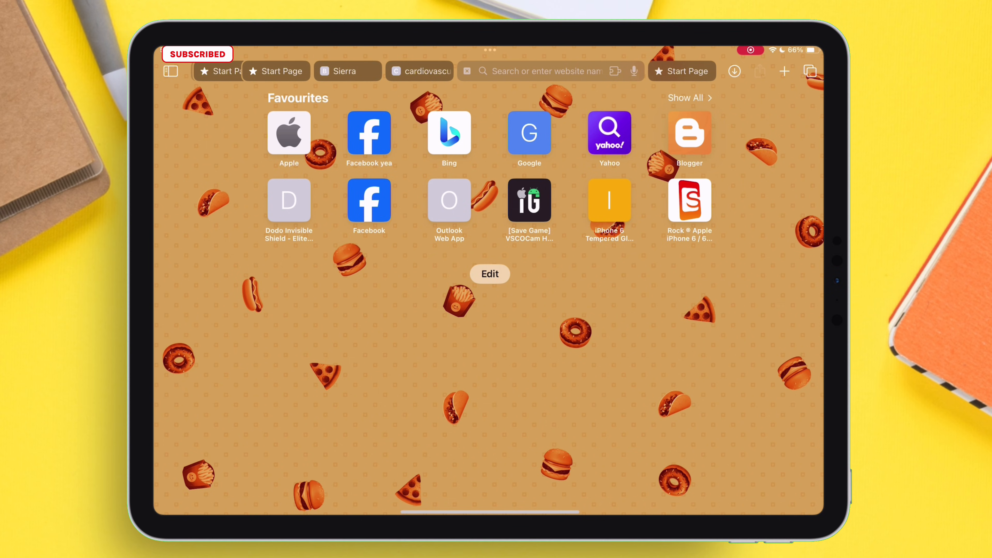
Load sierra.app in Safari and follow the anti-blacklist download link to its gate page.
{"action": "left_click", "coordinate": [544, 71]}
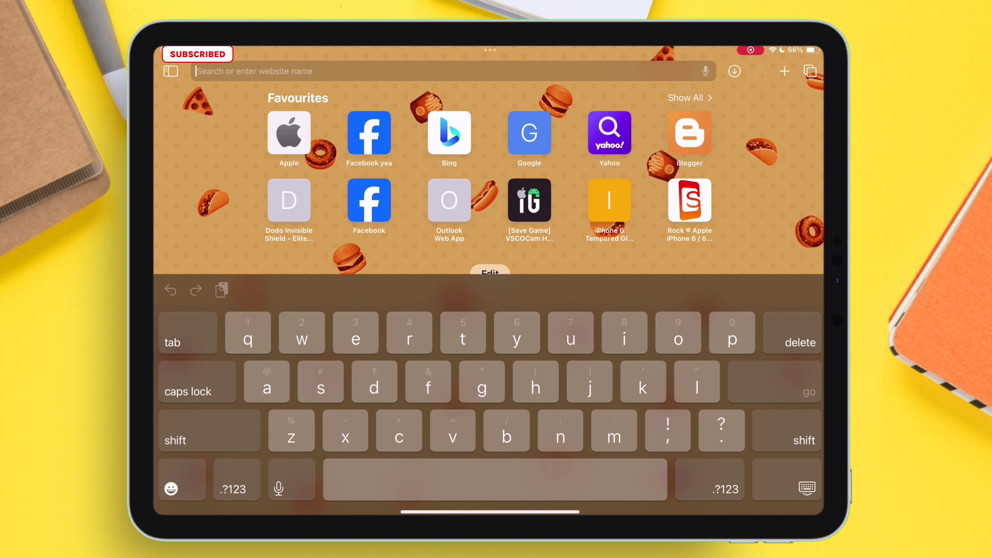
{"action": "type", "text": "s"}
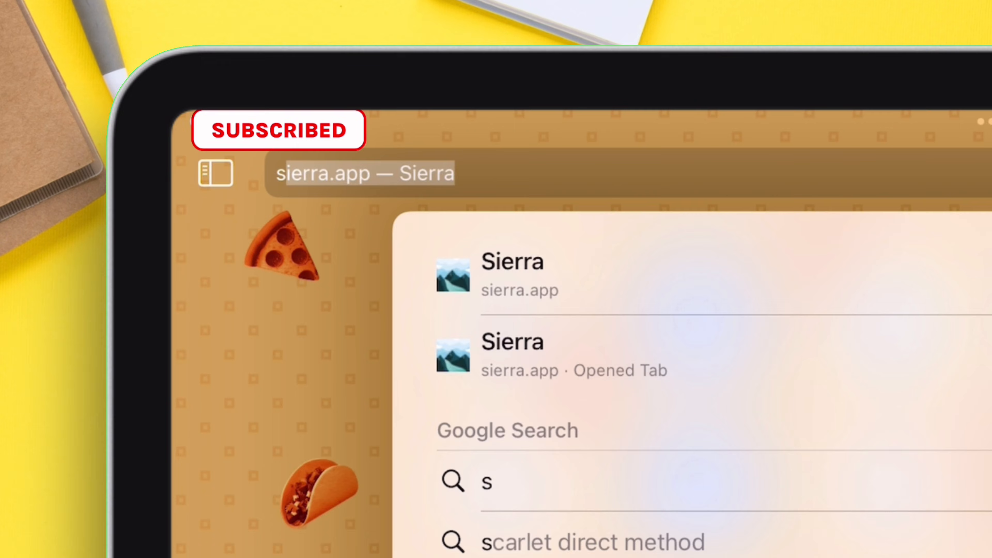
{"action": "type", "text": "ierra.app"}
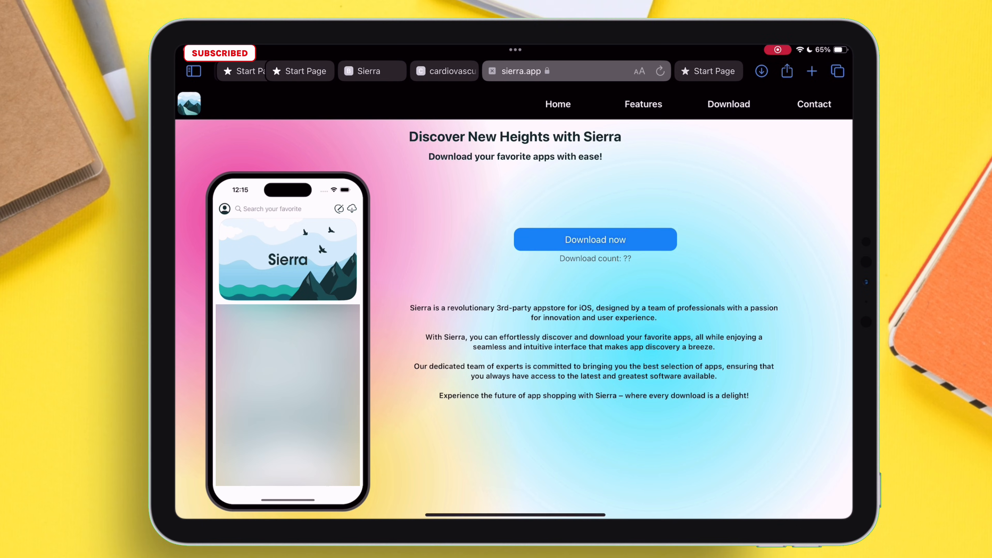
{"action": "left_click", "coordinate": [727, 105]}
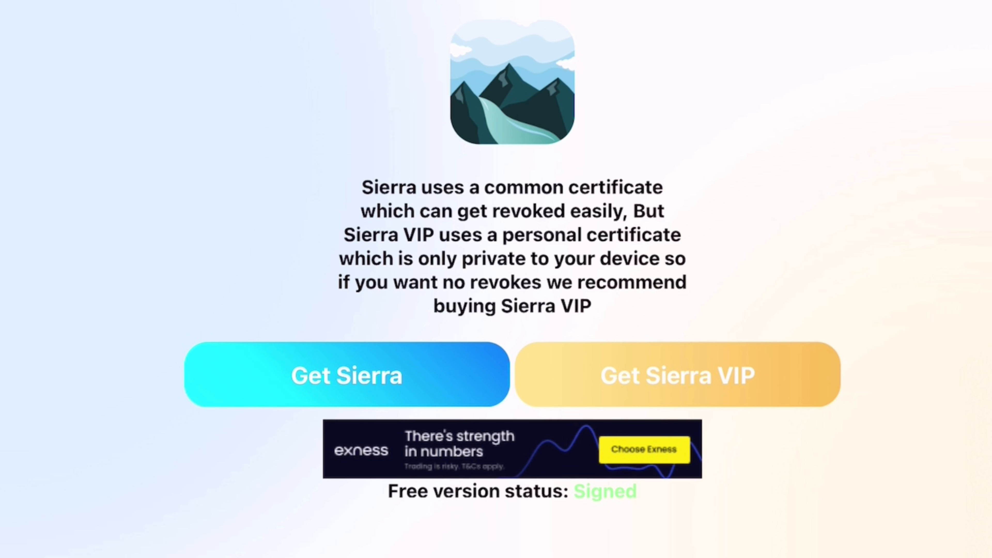
{"action": "mouse_move", "coordinate": [347, 374]}
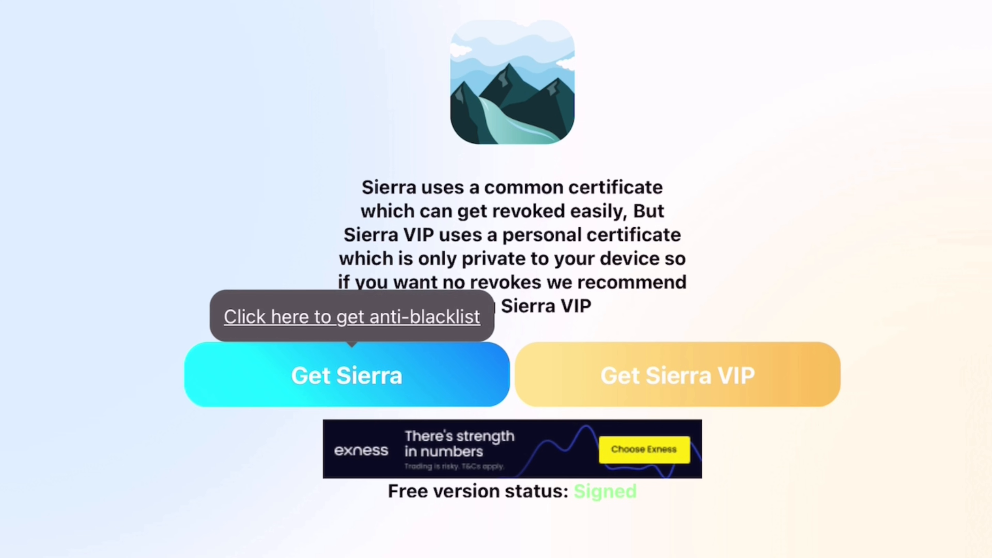
{"action": "left_click", "coordinate": [346, 375]}
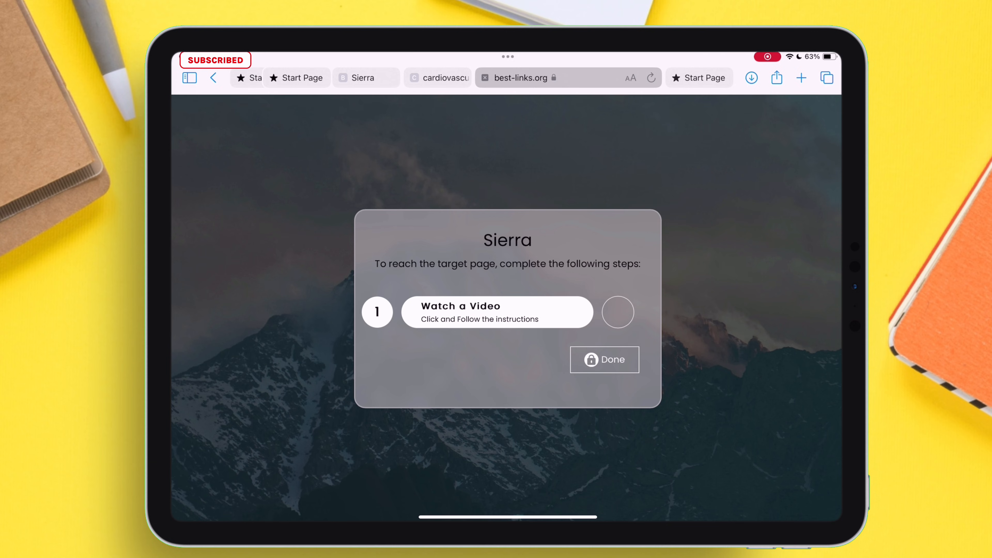
Complete the gate page's watch-a-video step to unlock the download.
{"action": "left_click", "coordinate": [497, 311]}
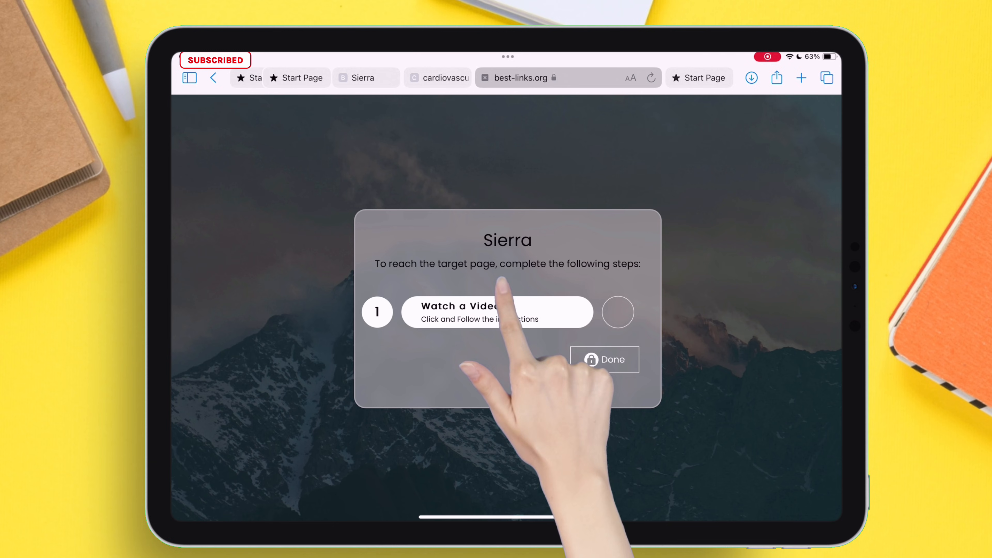
{"action": "left_click", "coordinate": [496, 313]}
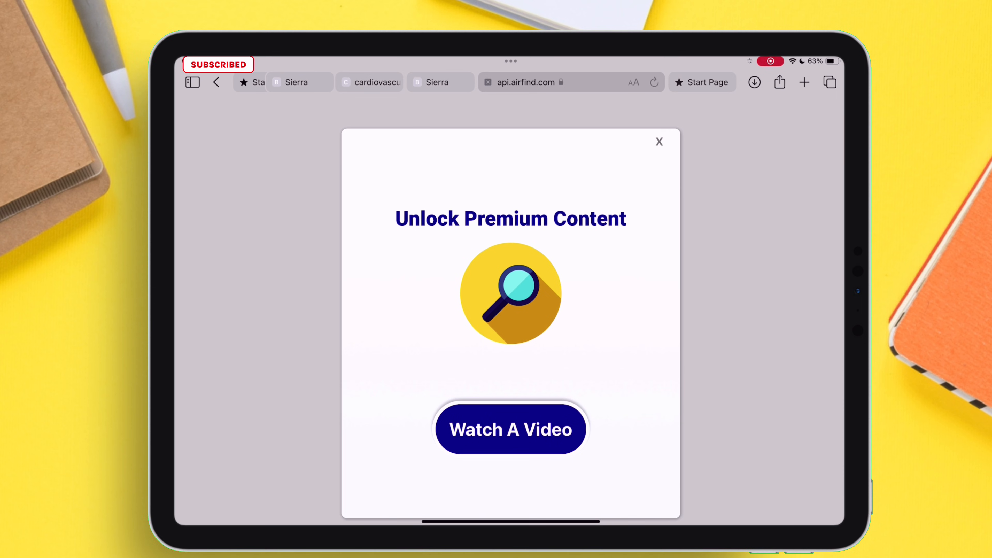
{"action": "left_click", "coordinate": [510, 417]}
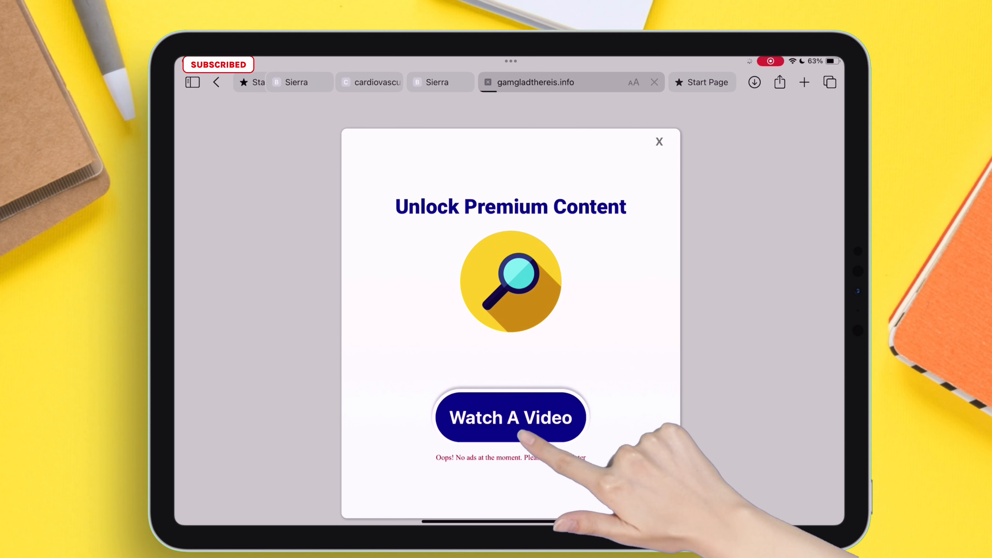
{"action": "left_click", "coordinate": [510, 417]}
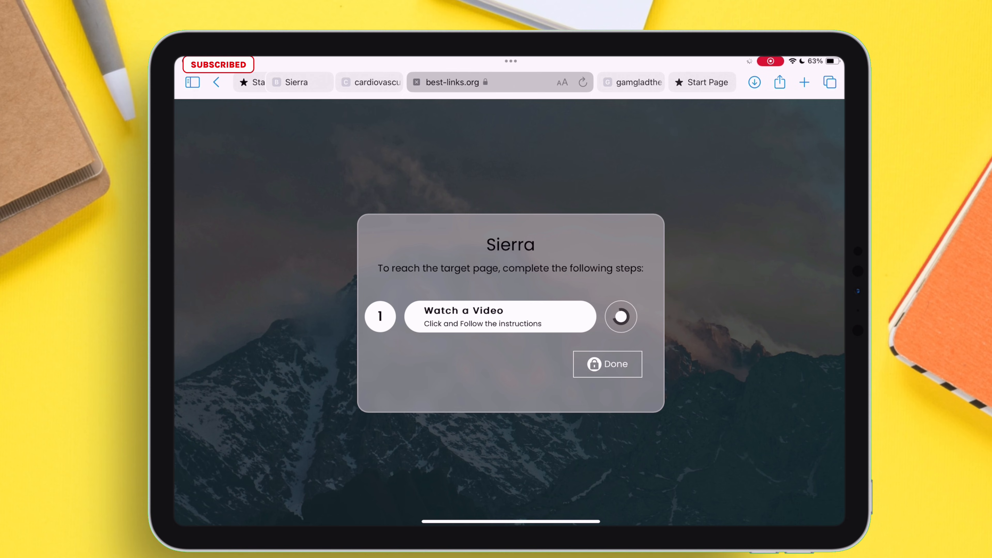
{"action": "left_click", "coordinate": [499, 316]}
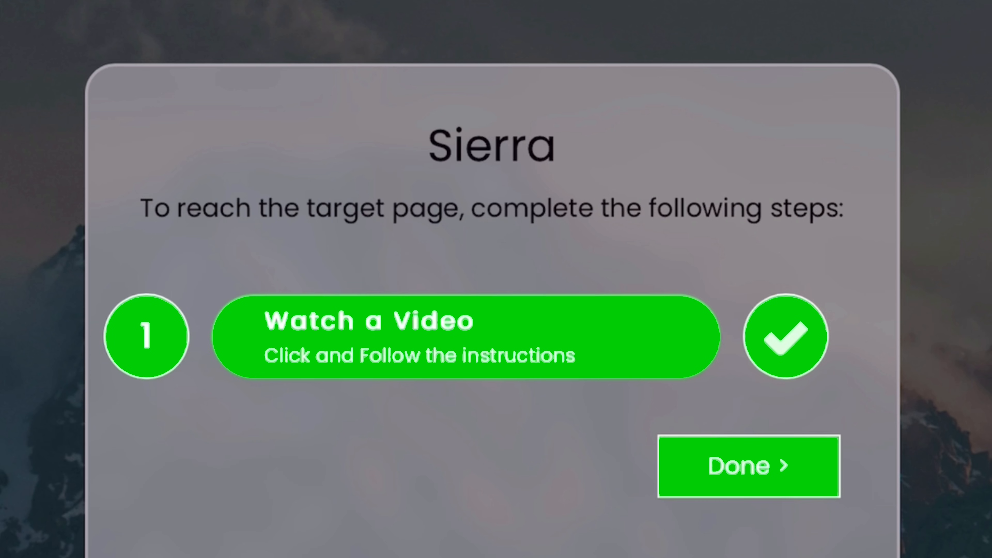
Finish the gate steps and confirm installing Sierra from sierra.app.
{"action": "left_click", "coordinate": [465, 336]}
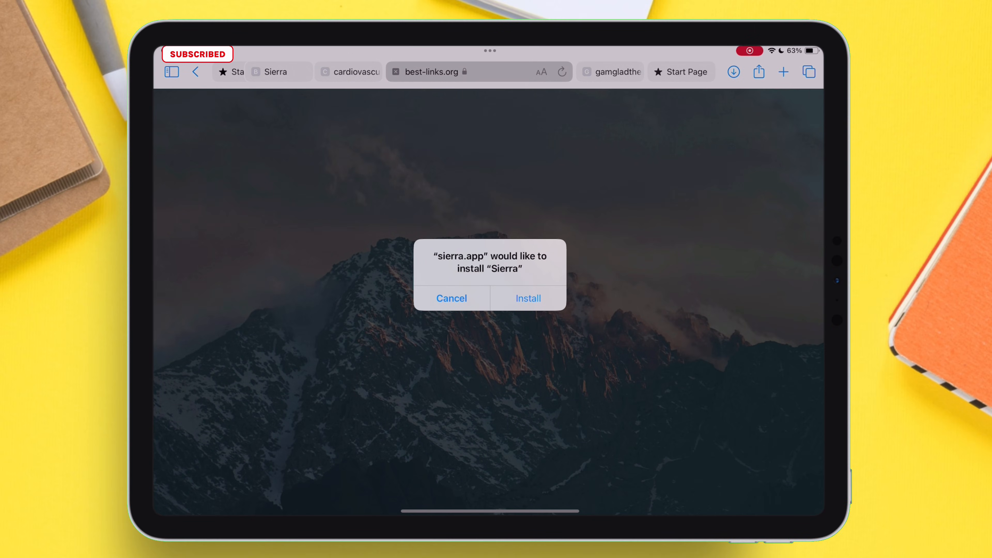
{"action": "left_click", "coordinate": [527, 298]}
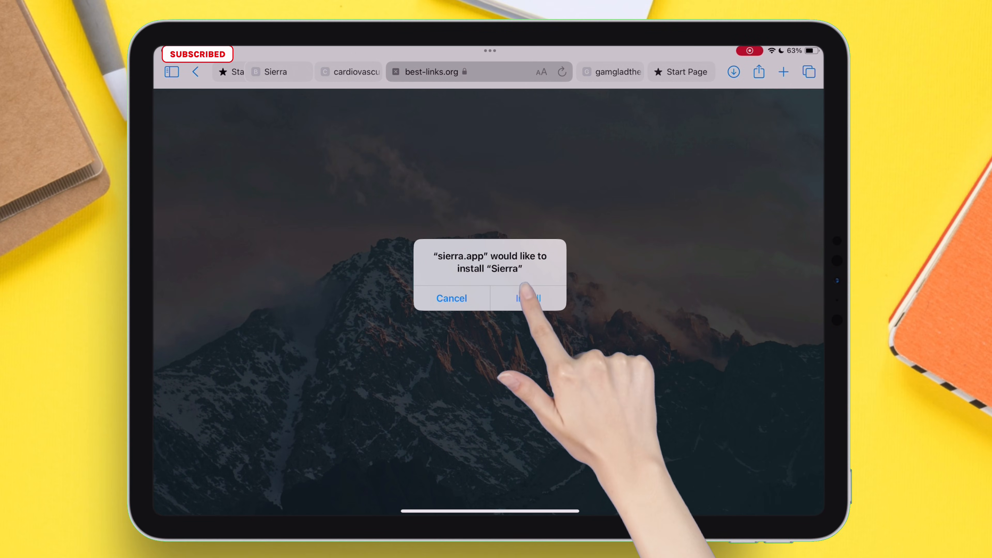
{"action": "left_click", "coordinate": [527, 298]}
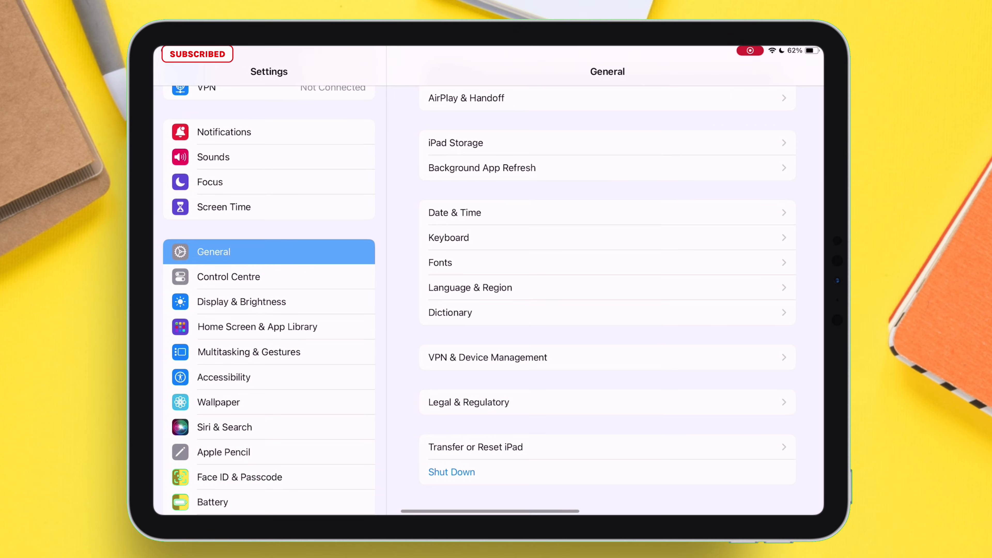
Trust Sierra's enterprise developer under VPN & Device Management.
{"action": "left_click", "coordinate": [488, 358]}
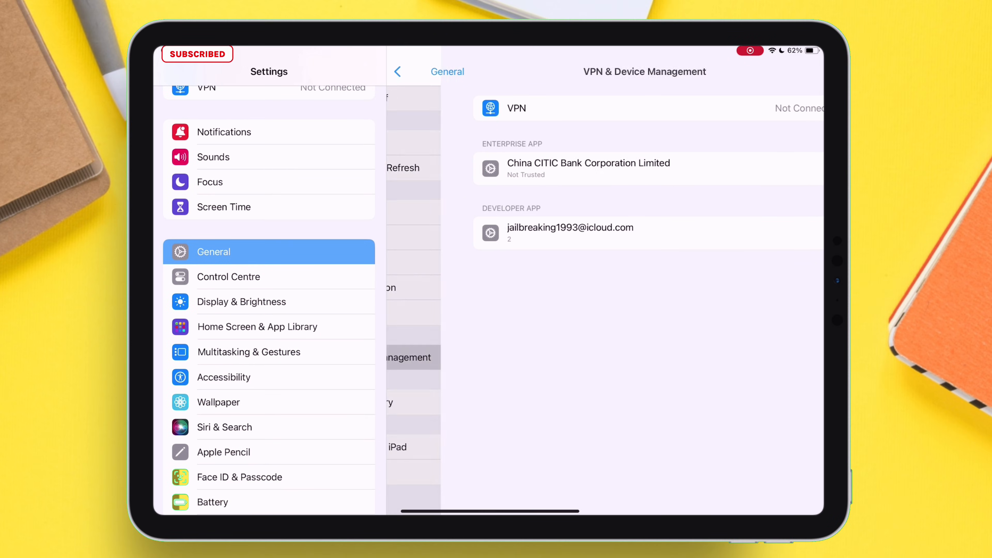
{"action": "left_click", "coordinate": [587, 169]}
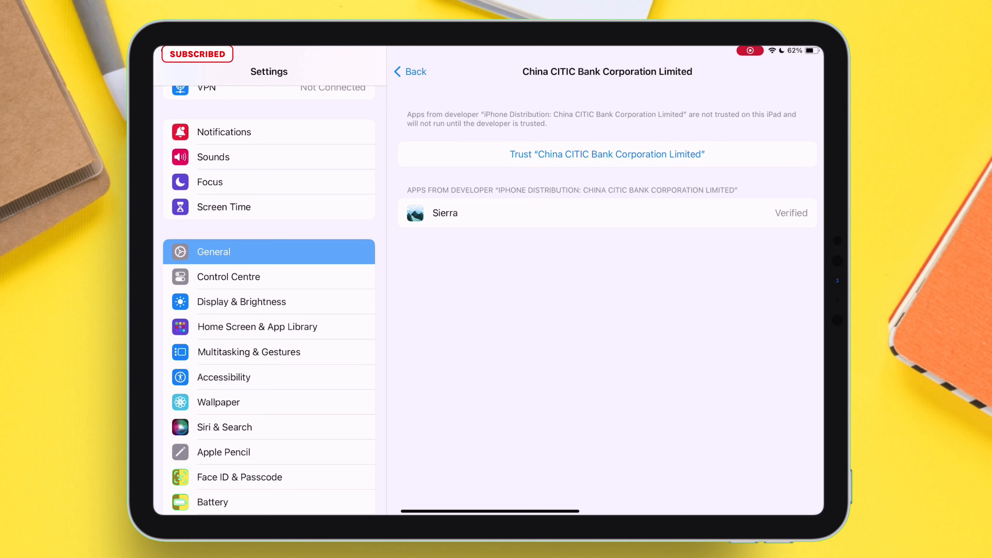
{"action": "left_click", "coordinate": [607, 154]}
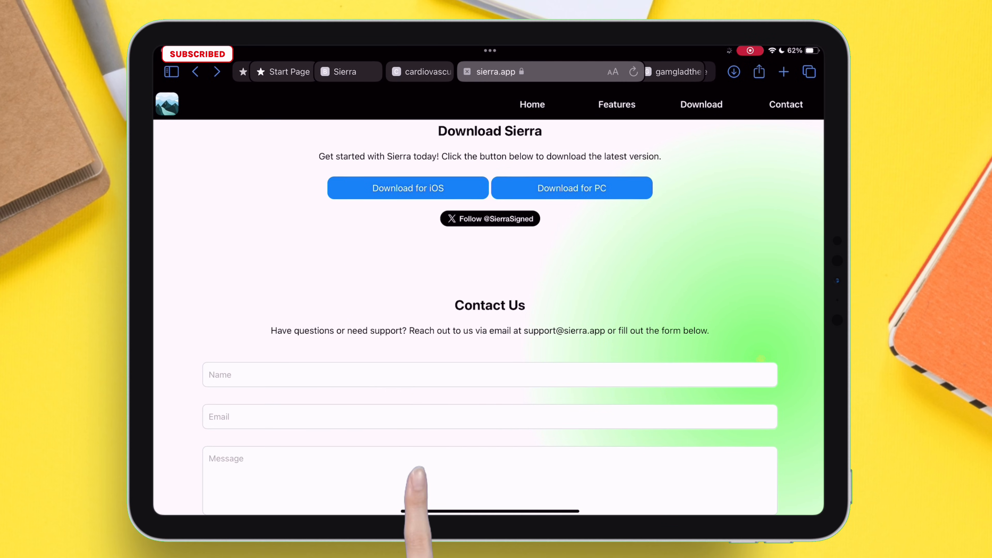
Download the Anti Revoke Ad Block profile from the iOS page and begin installing it in Settings.
{"action": "left_click", "coordinate": [407, 188]}
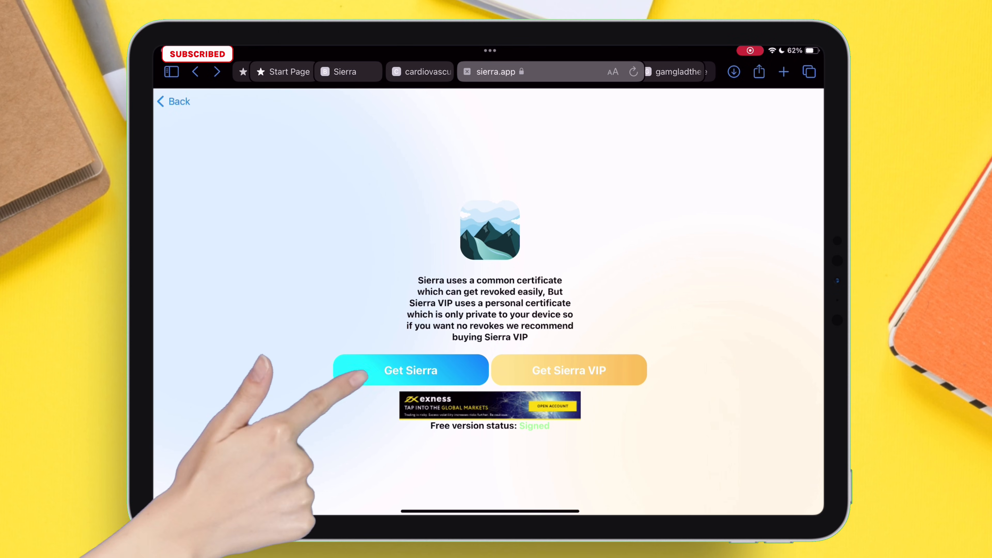
{"action": "left_click", "coordinate": [411, 370]}
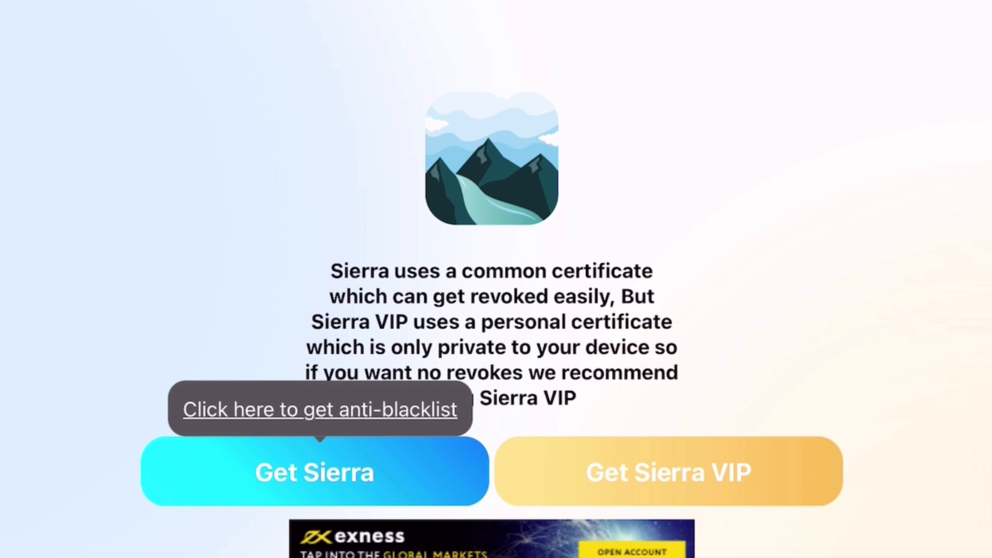
{"action": "left_click", "coordinate": [315, 472]}
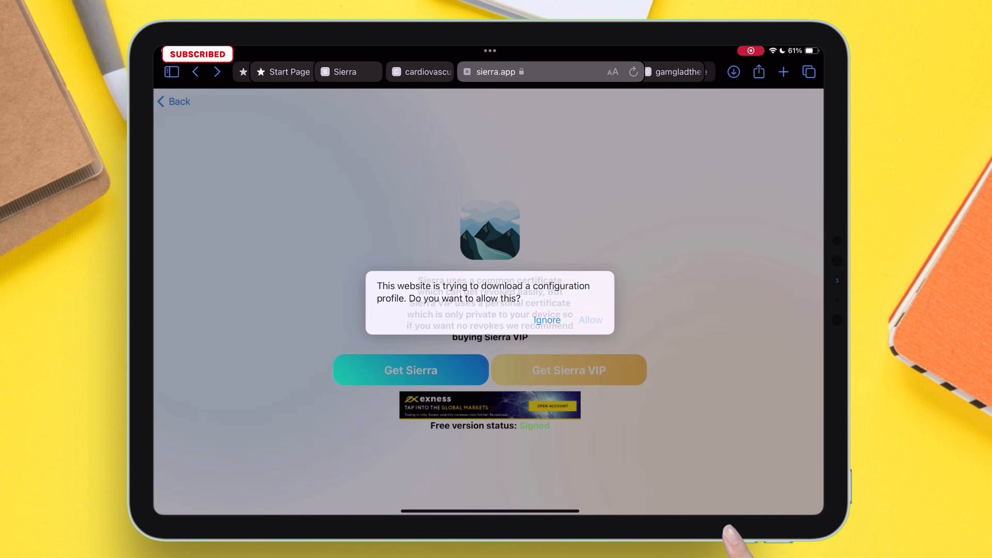
{"action": "left_click", "coordinate": [547, 319]}
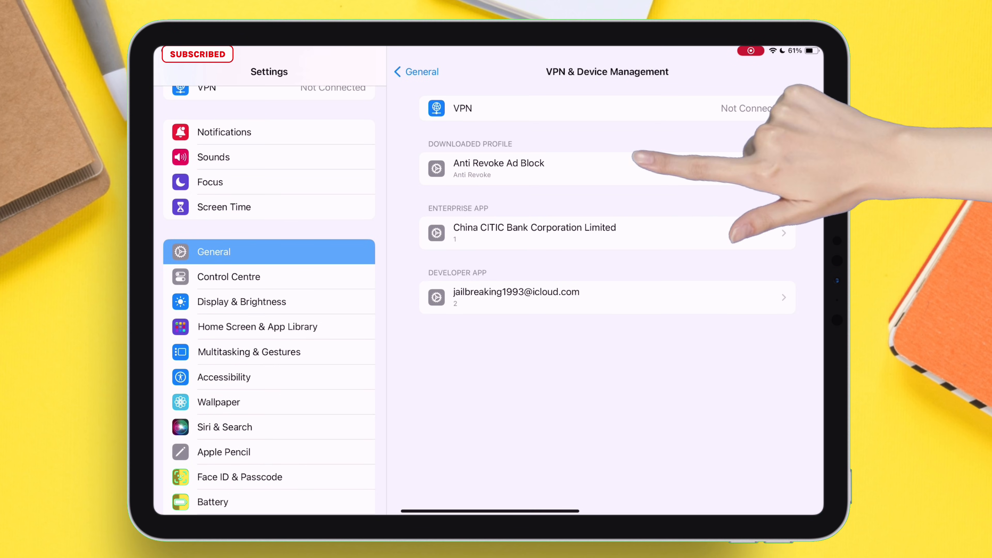
{"action": "left_click", "coordinate": [498, 169]}
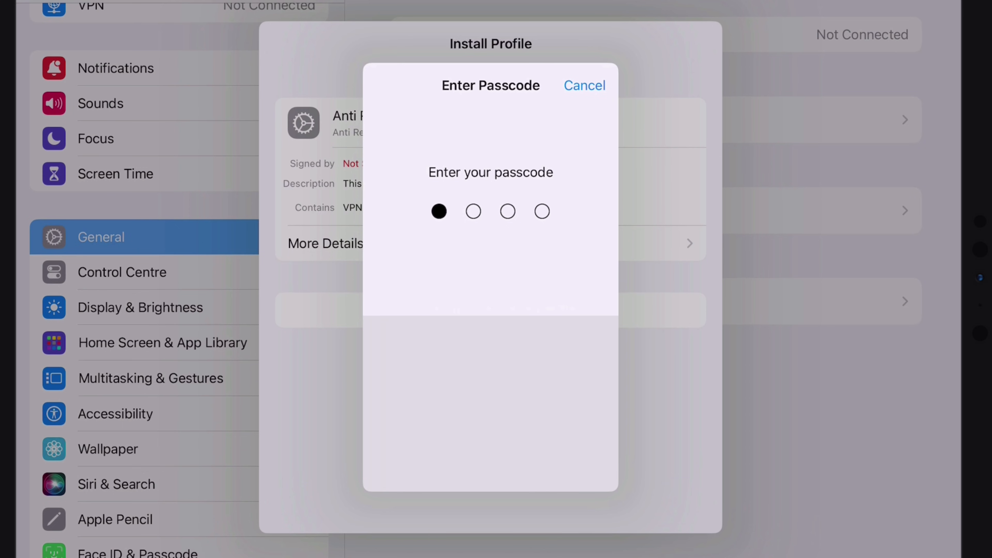